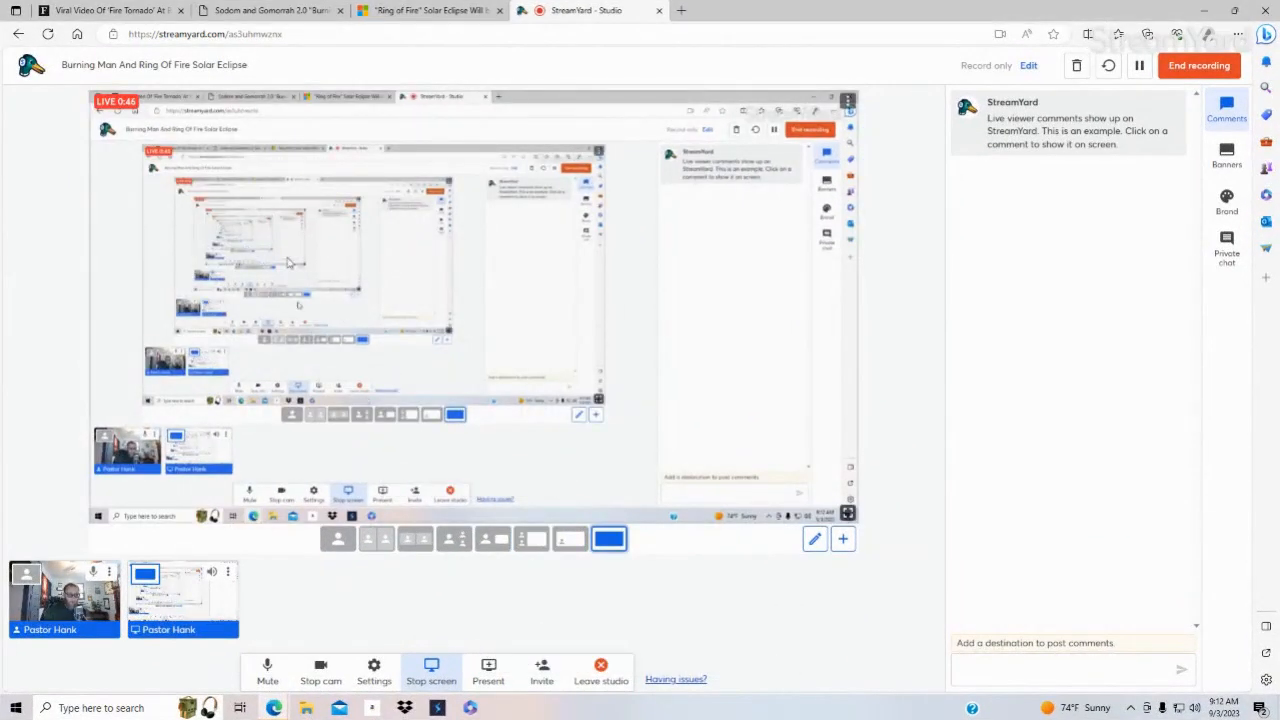
mouse_move(100, 7)
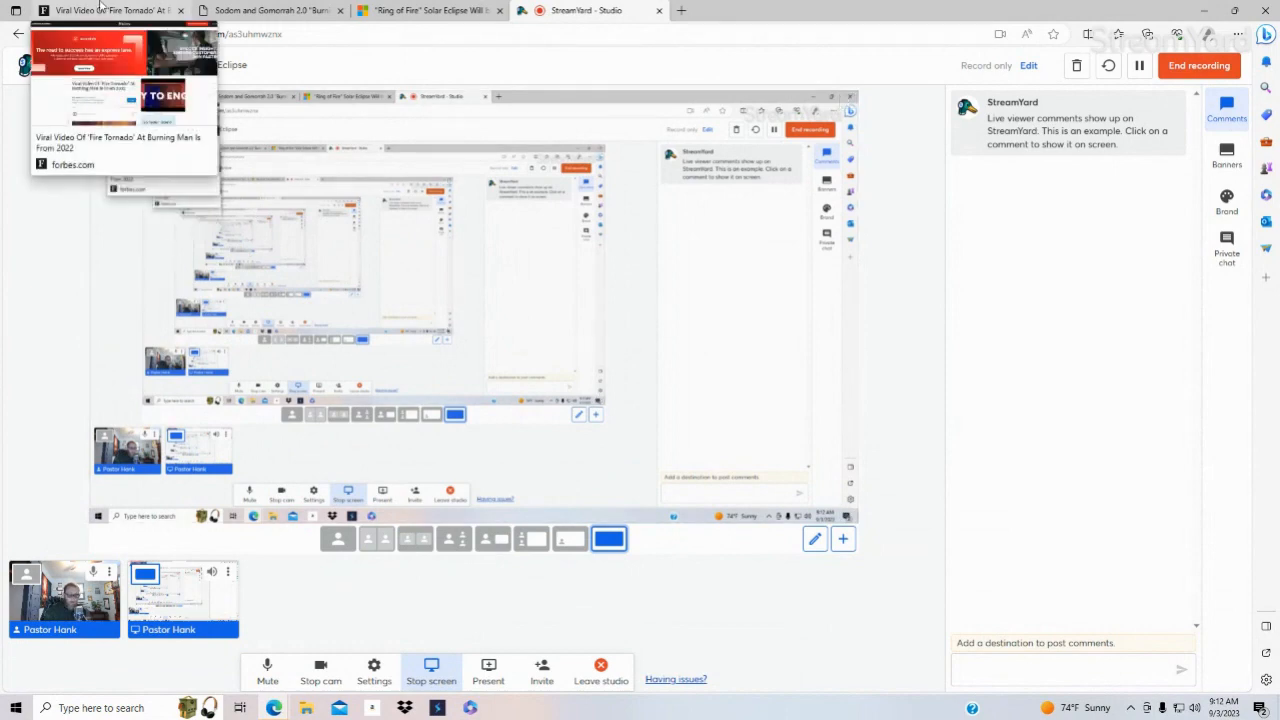
Step: Open the Forbes Burning Man fire tornado article and scroll to the embedded 2022 tornado video
left_click(110, 10)
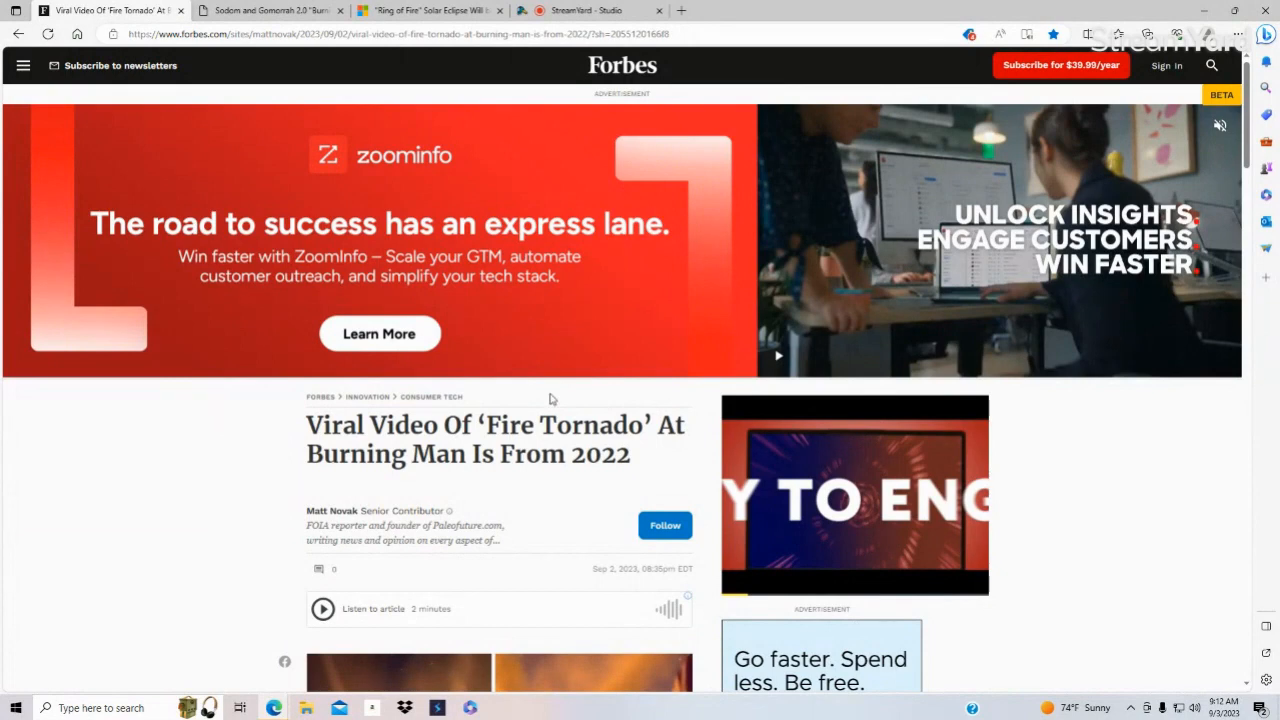
mouse_move(543, 400)
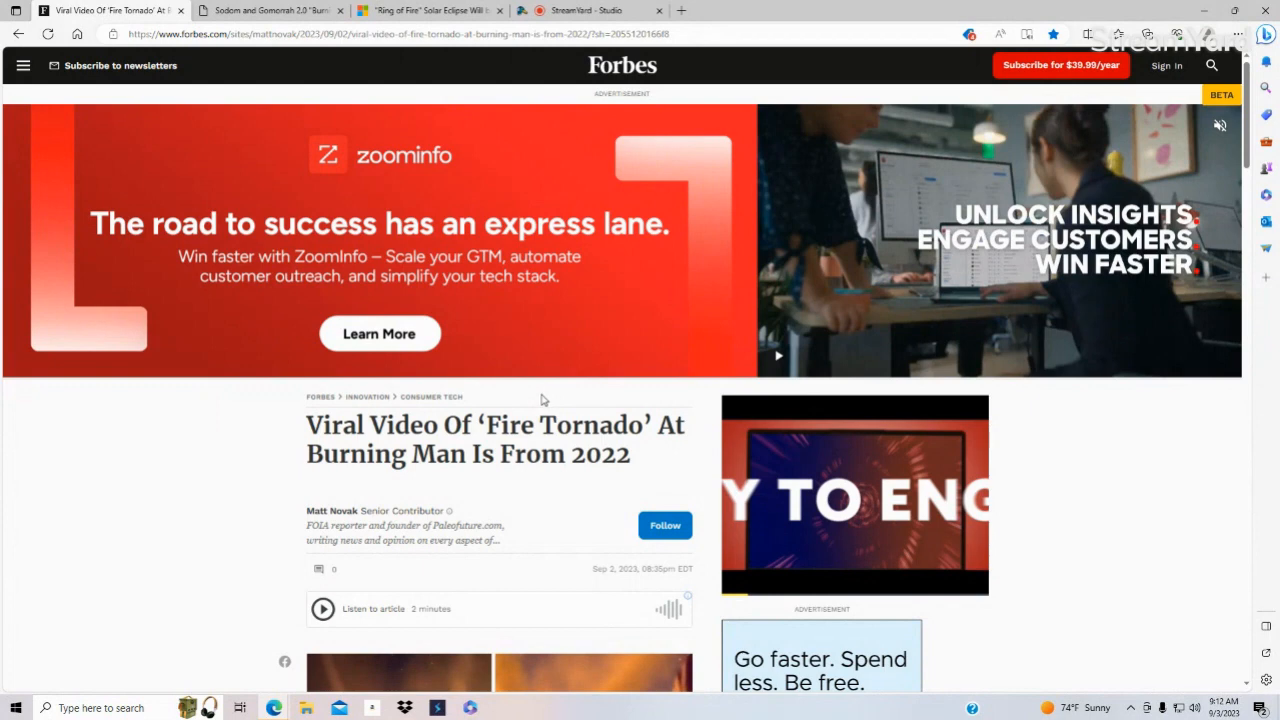
scroll("down", 3)
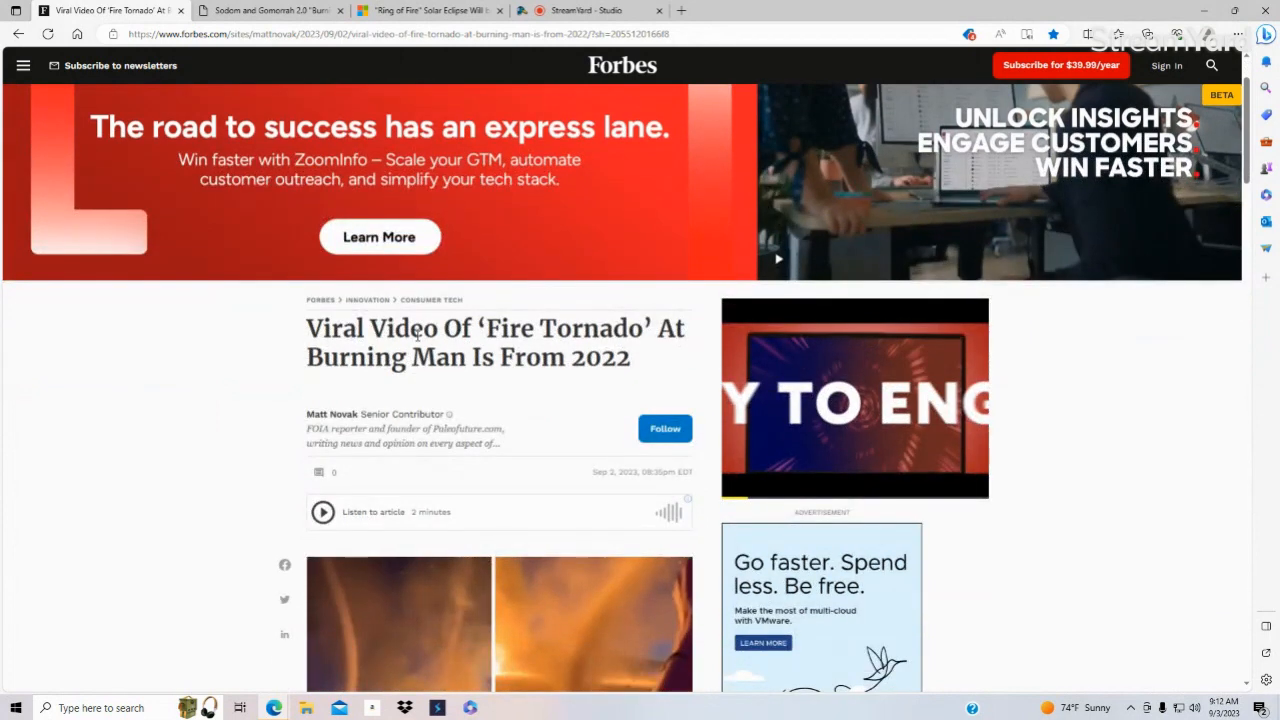
mouse_move(557, 360)
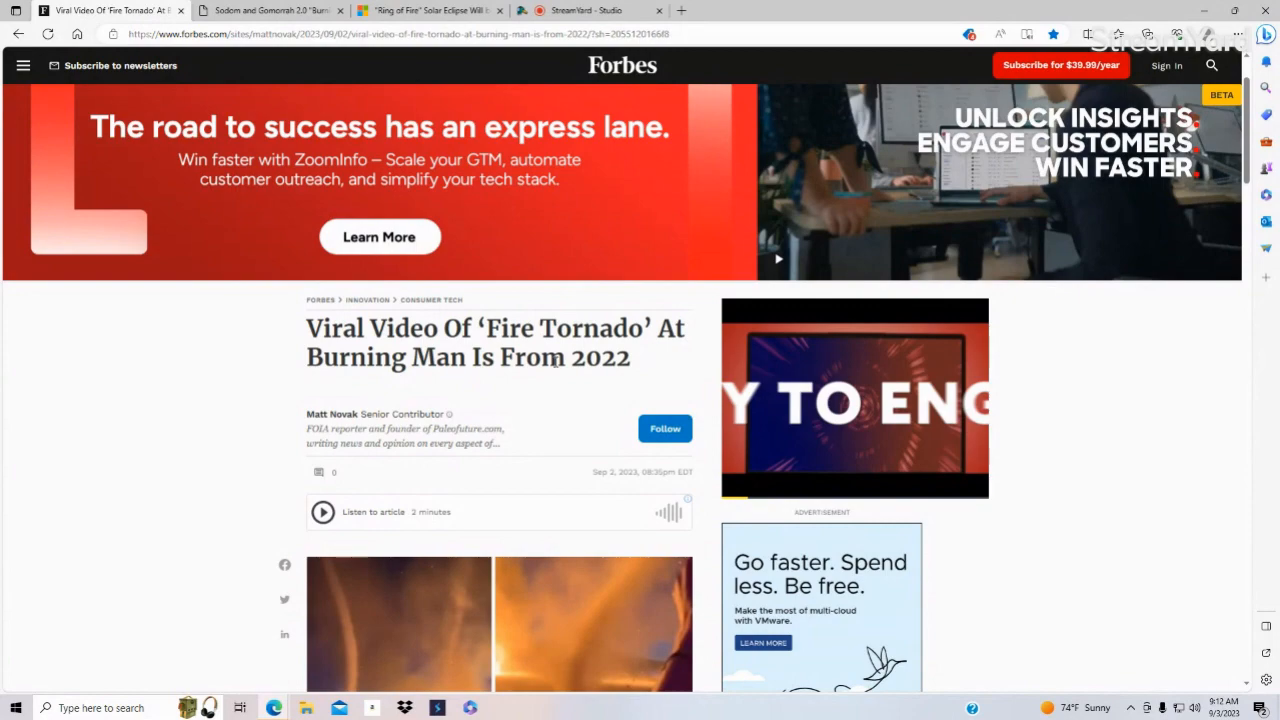
scroll("down", 3)
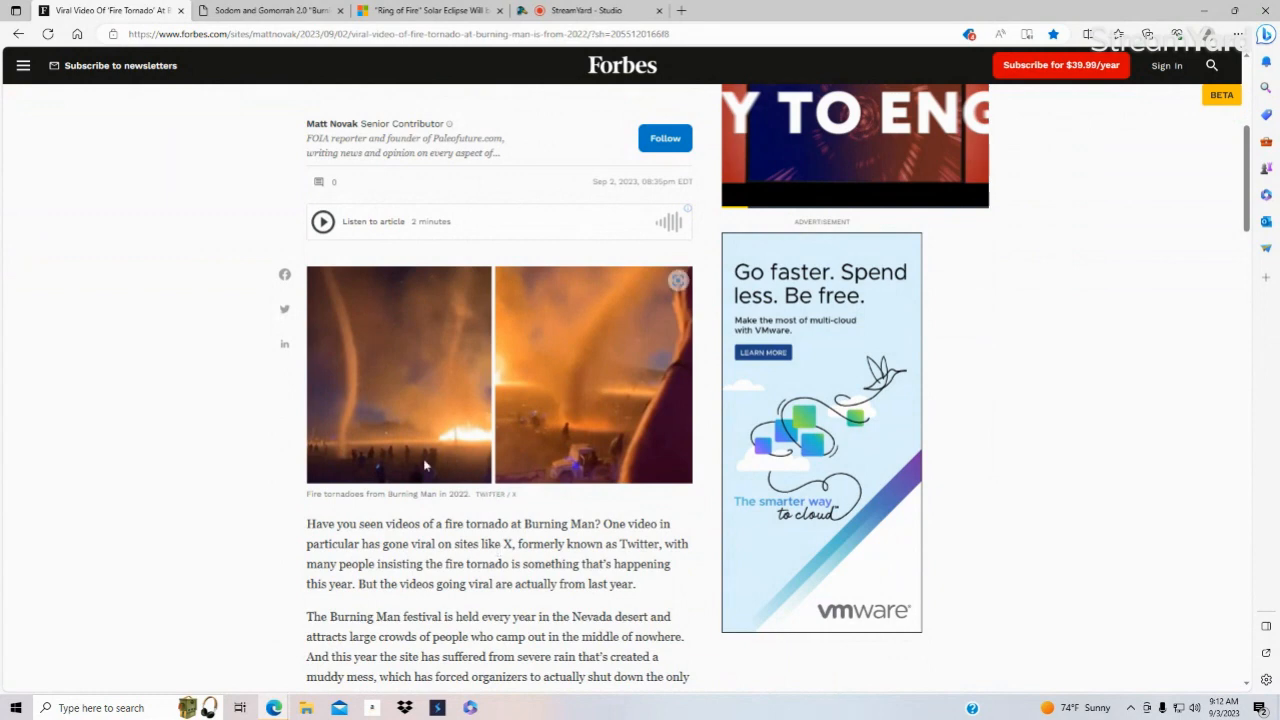
scroll("down", 3)
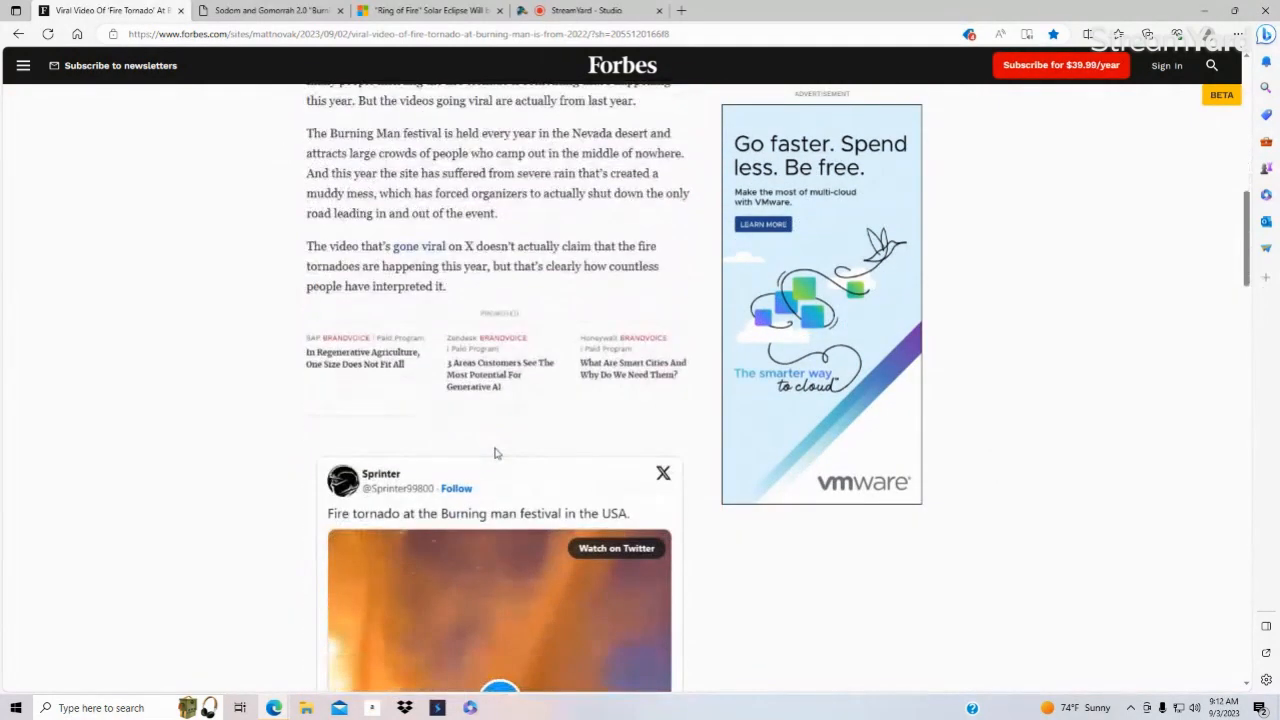
scroll("down", 3)
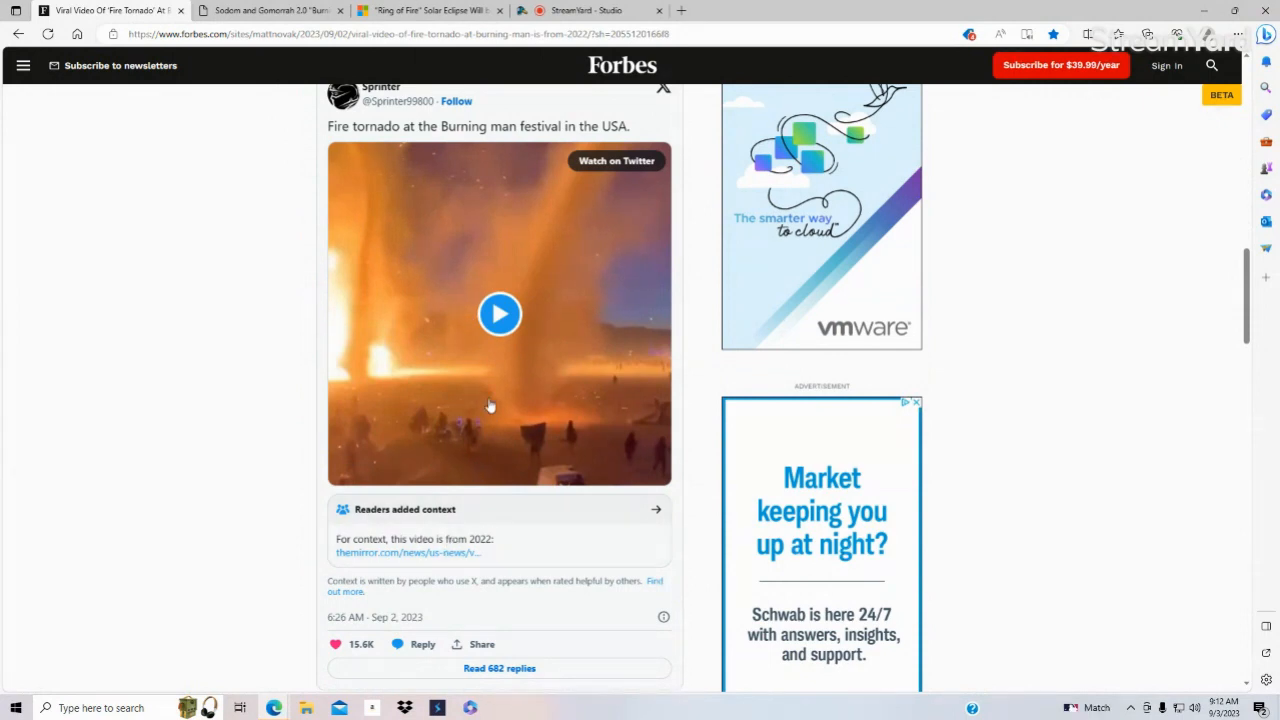
Step: Open the 'Sodom and Gomorrah 2.0' flooded Burning Man article and scroll to its news video
left_click(275, 9)
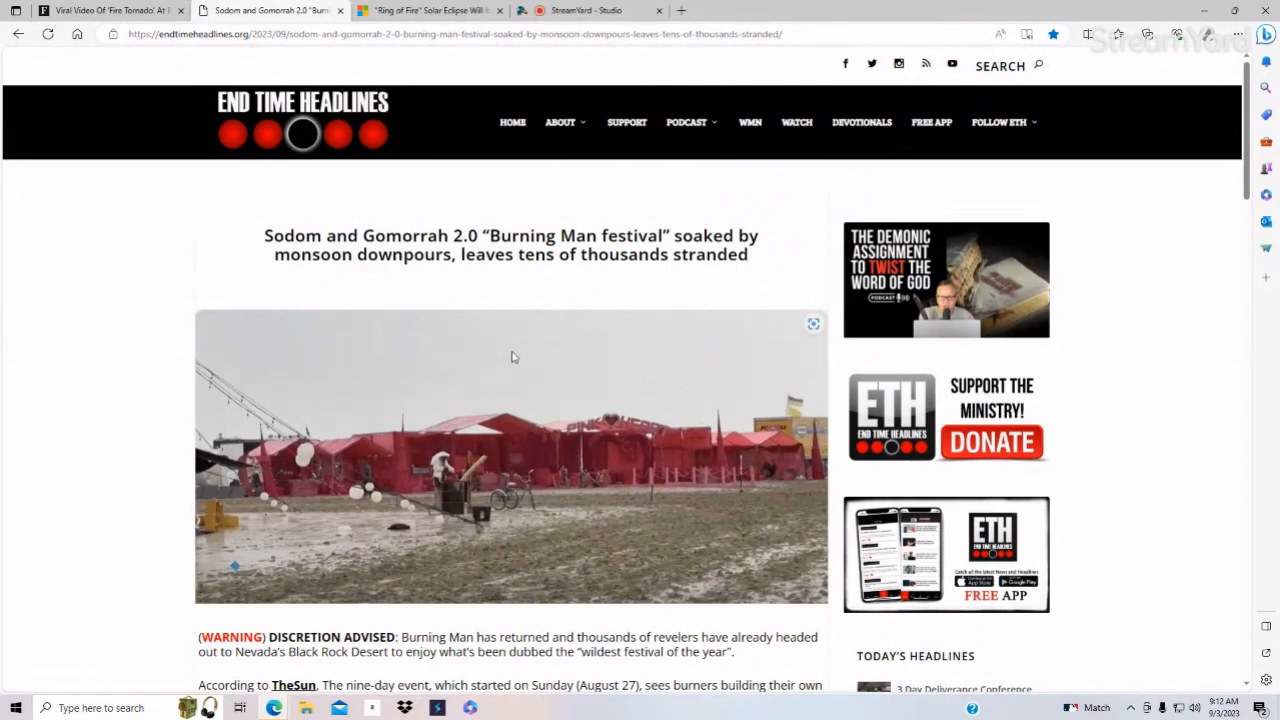
scroll("down", 3)
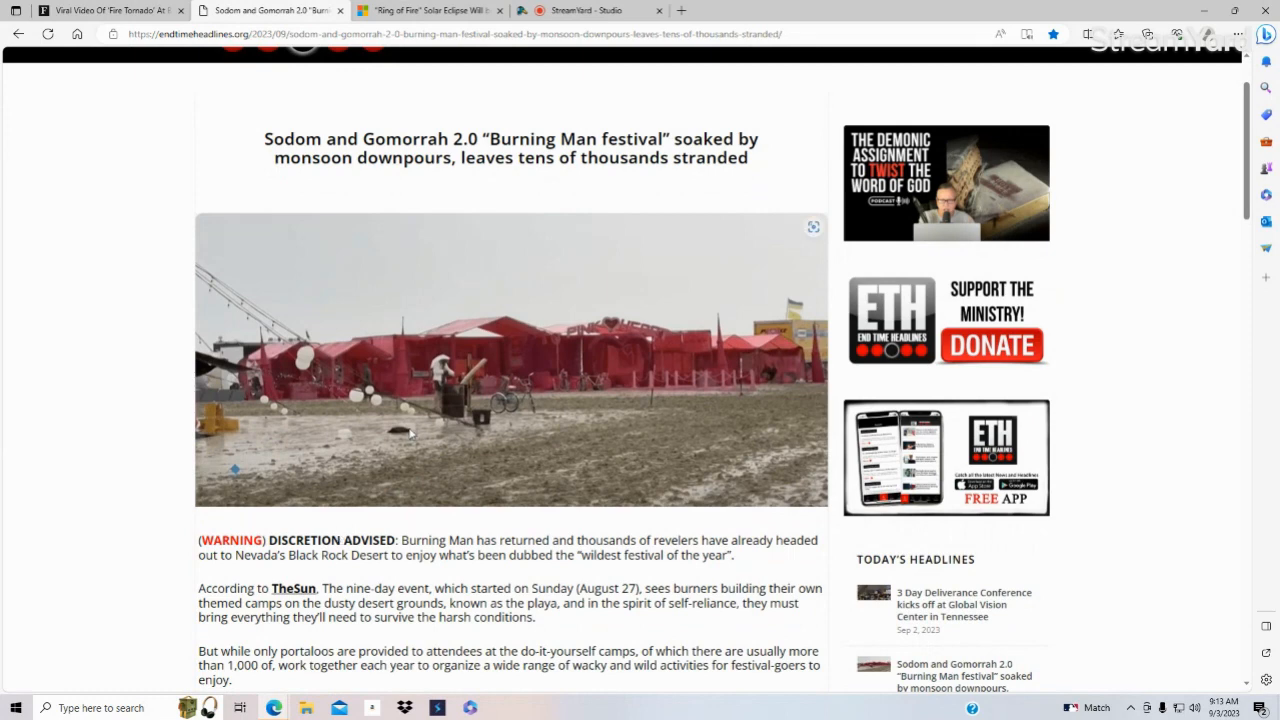
scroll("down", 3)
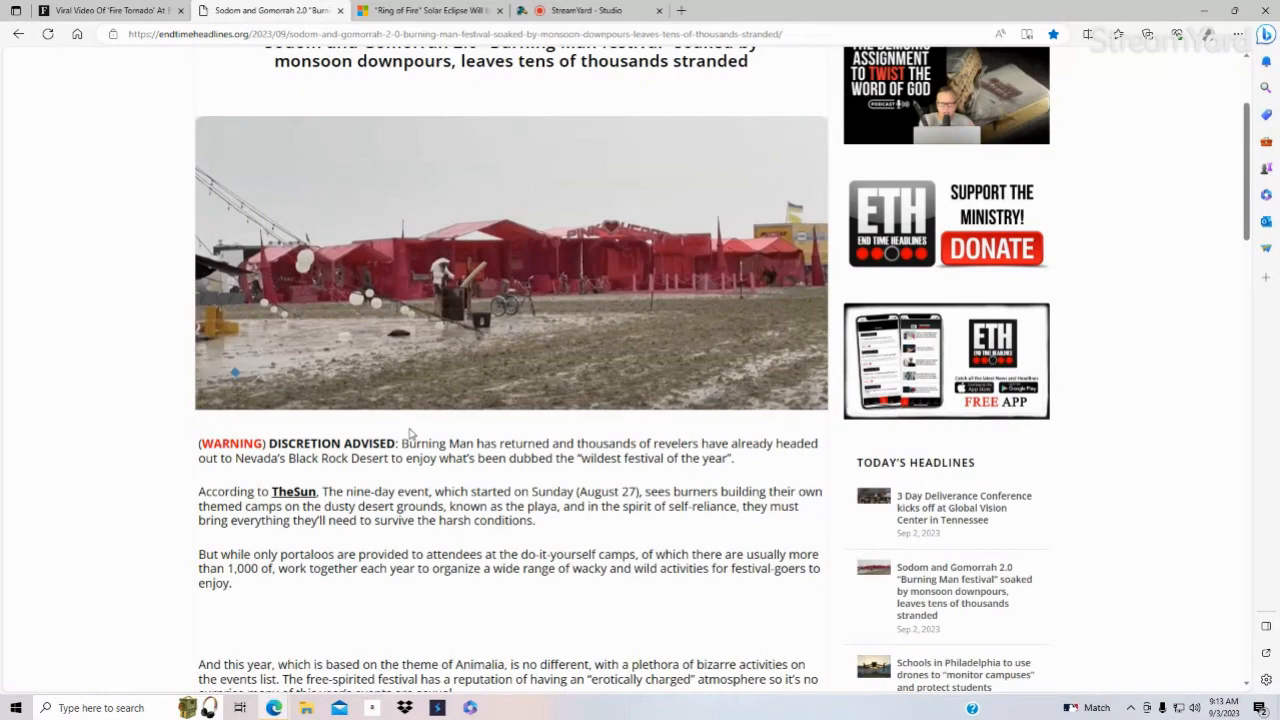
scroll("down", 3)
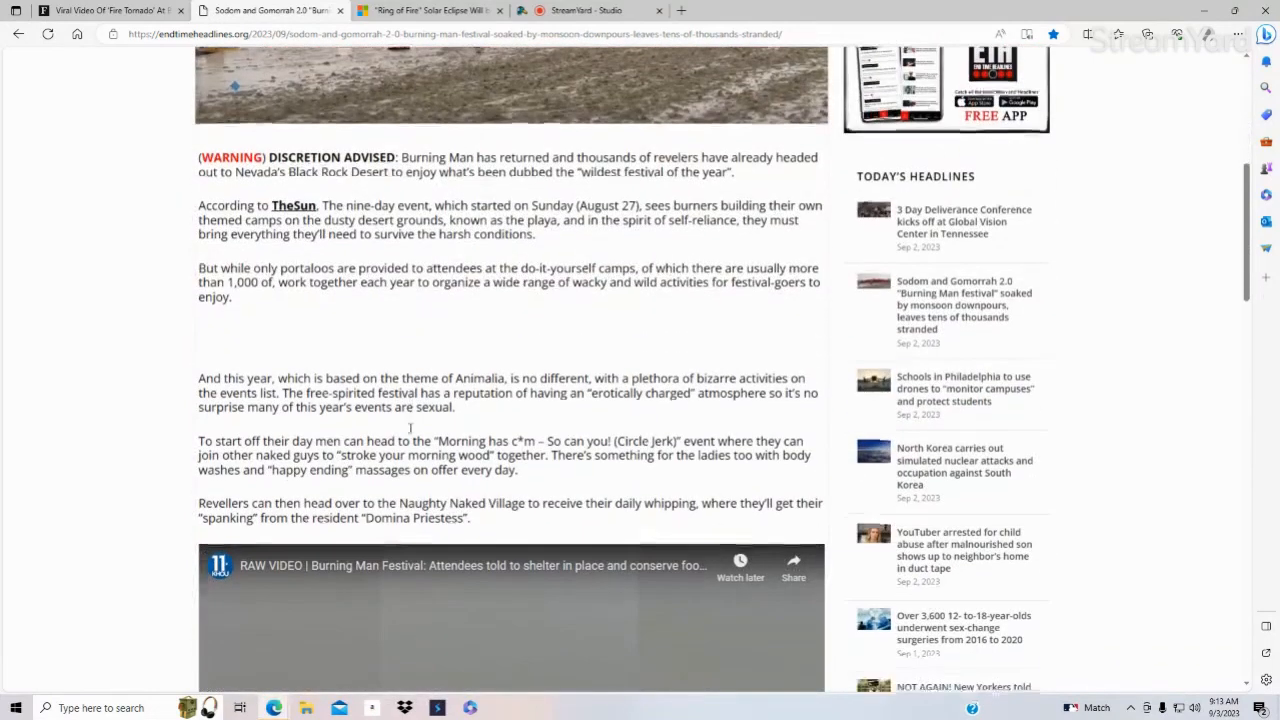
scroll("down", 3)
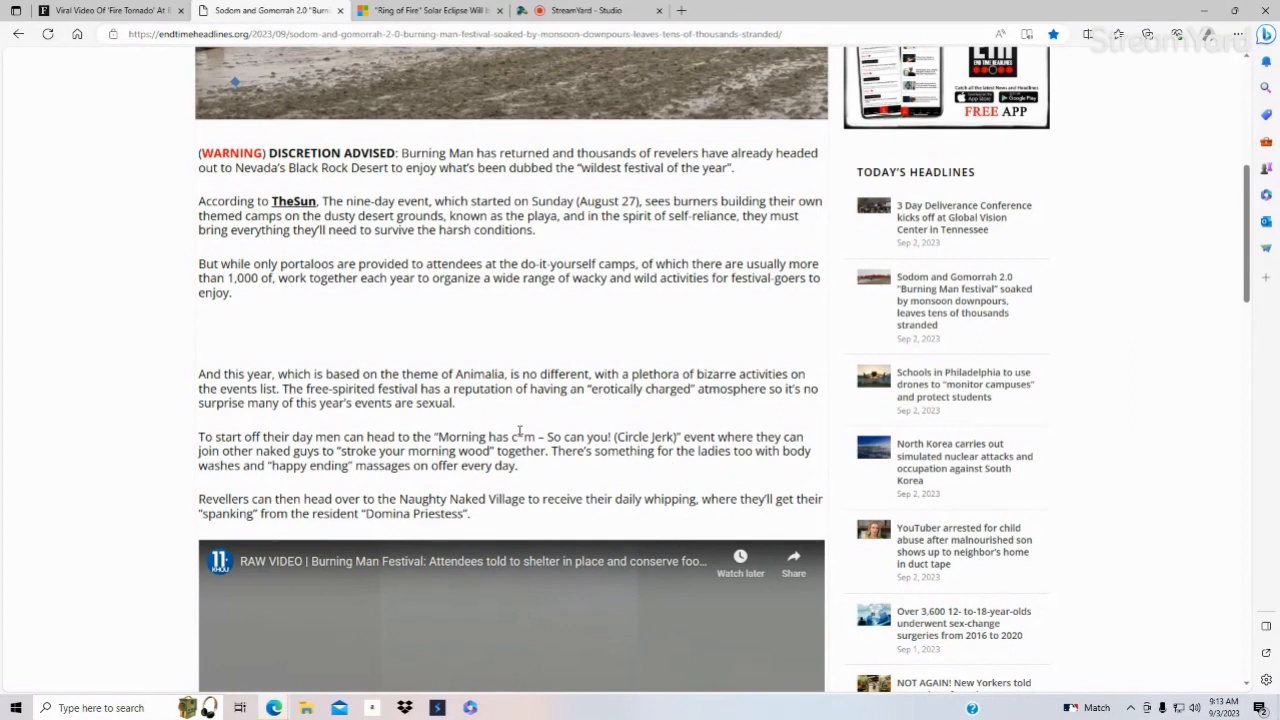
mouse_move(682, 436)
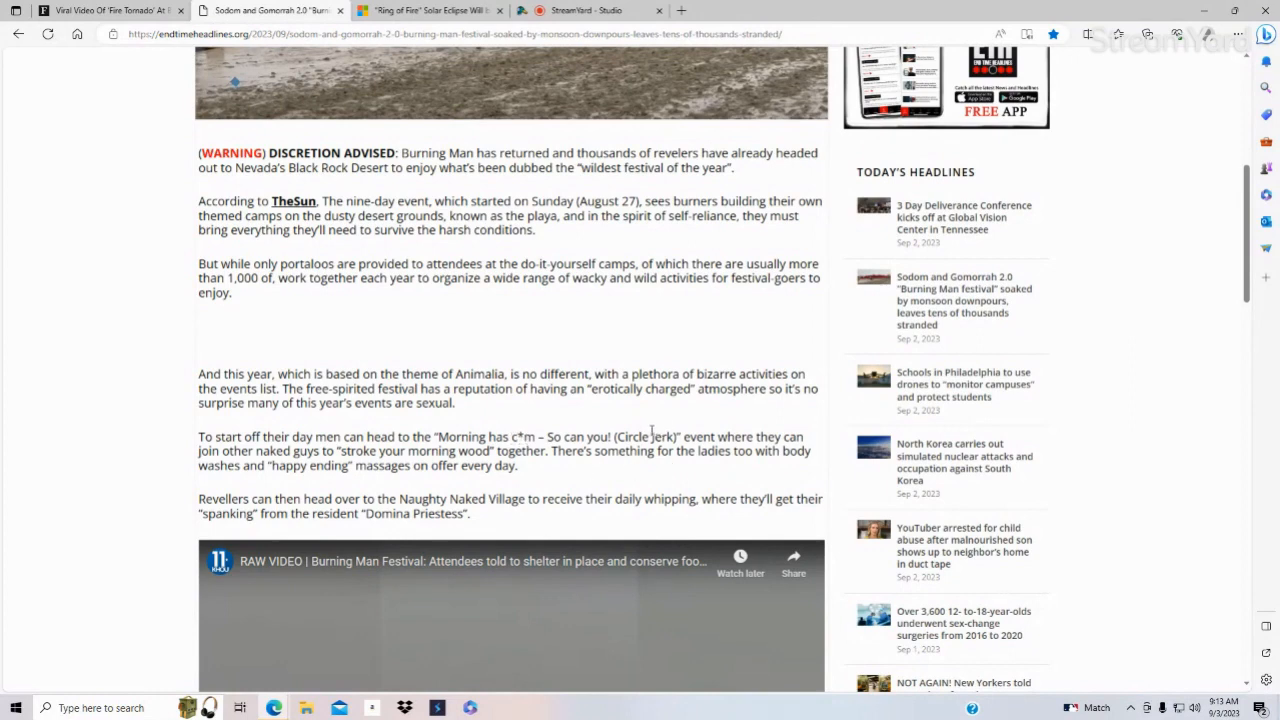
mouse_move(645, 434)
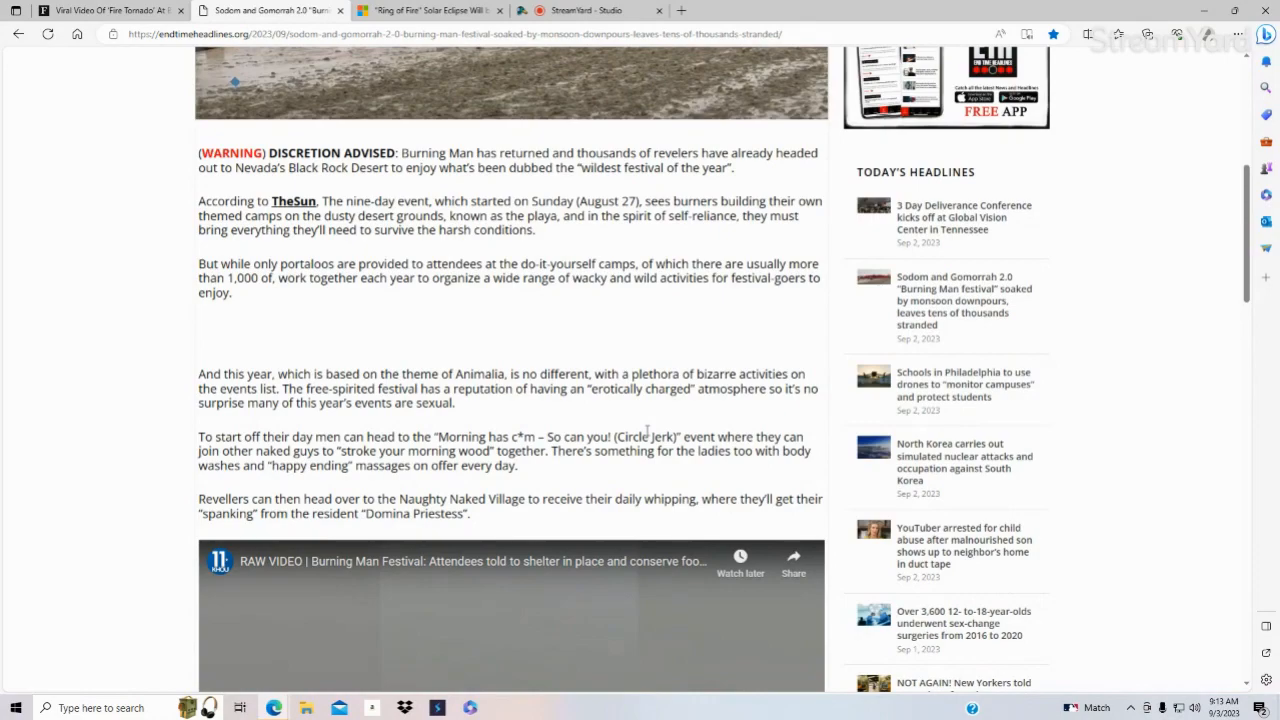
Step: Return the End Time Headlines article to its headline and muddy camp photo
scroll("down", 3)
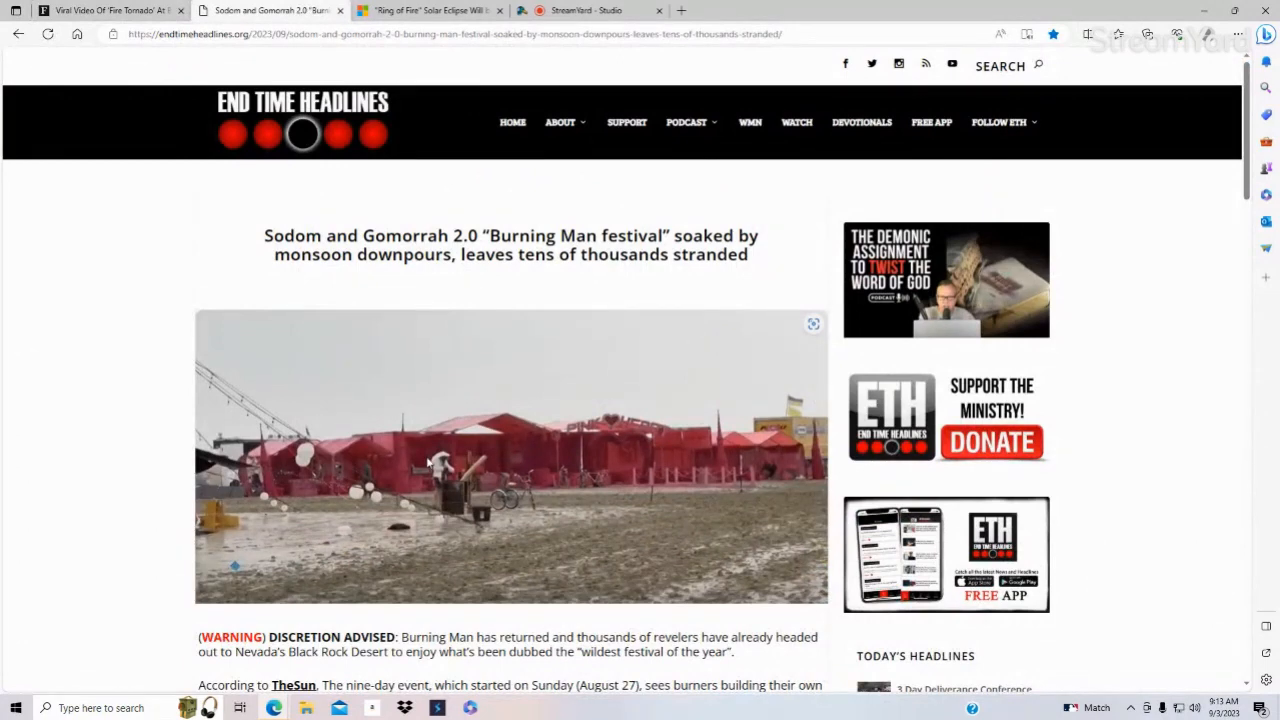
mouse_move(432, 494)
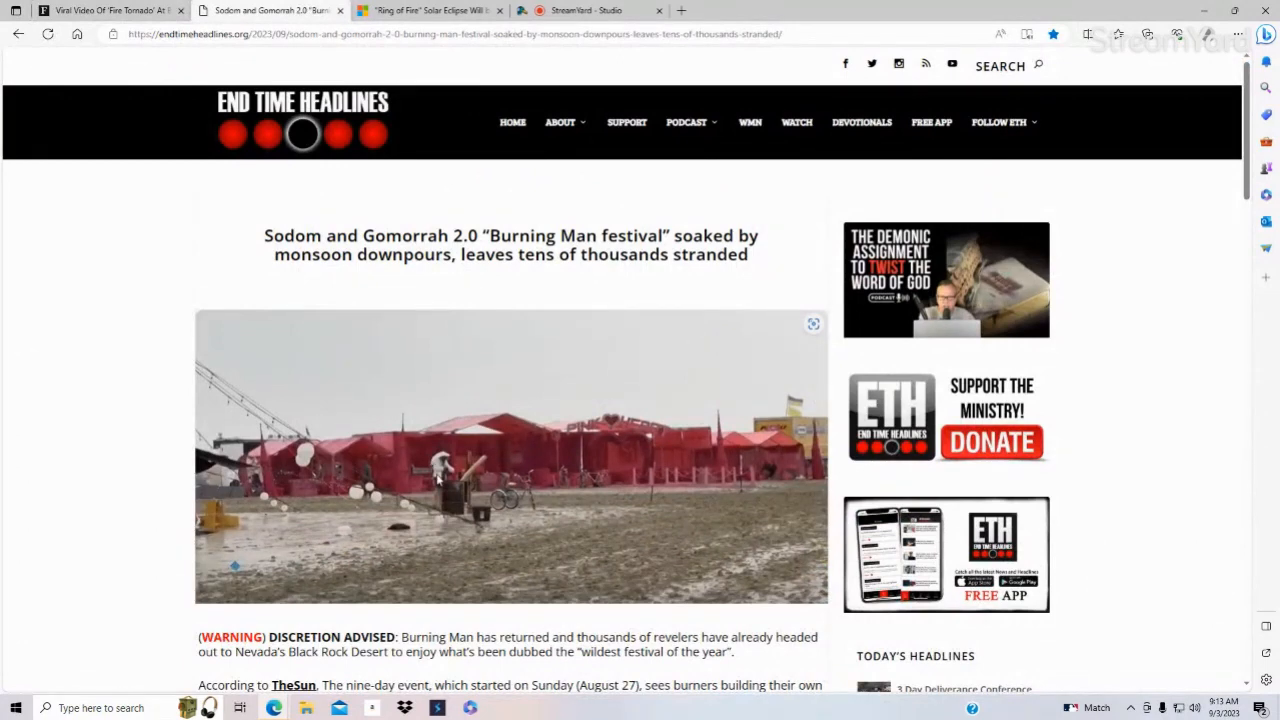
mouse_move(440, 280)
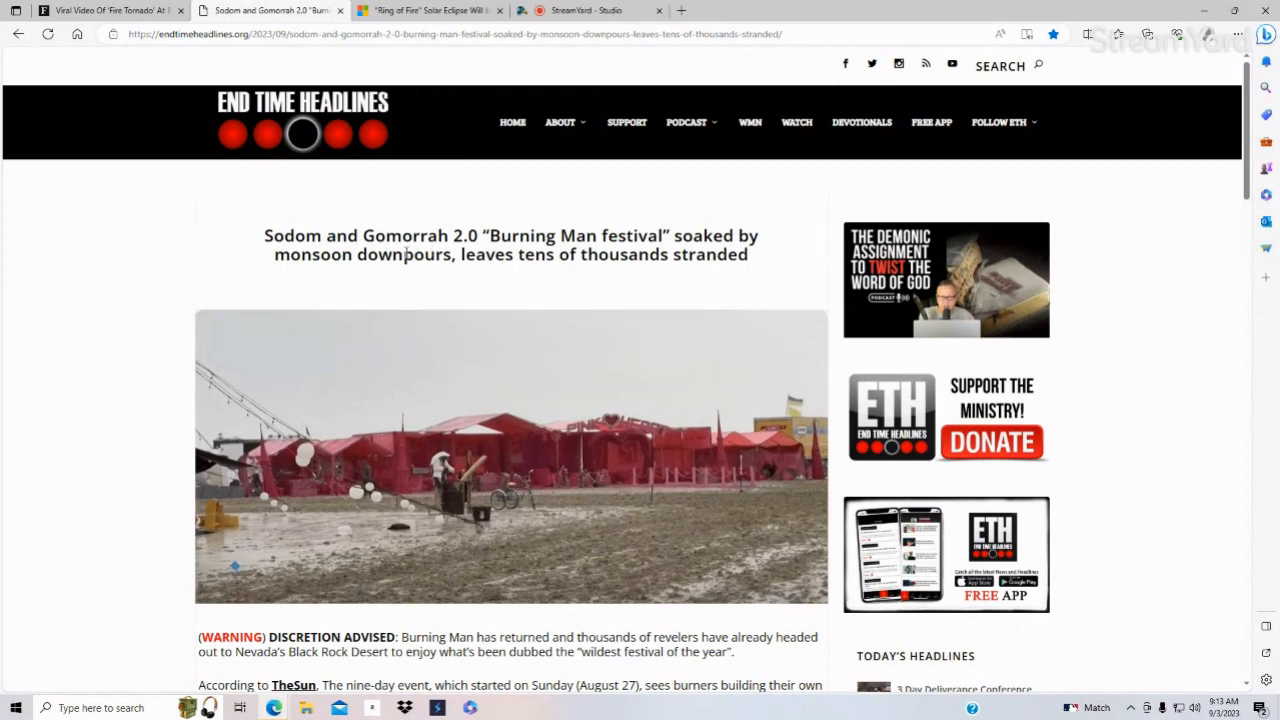
mouse_move(469, 300)
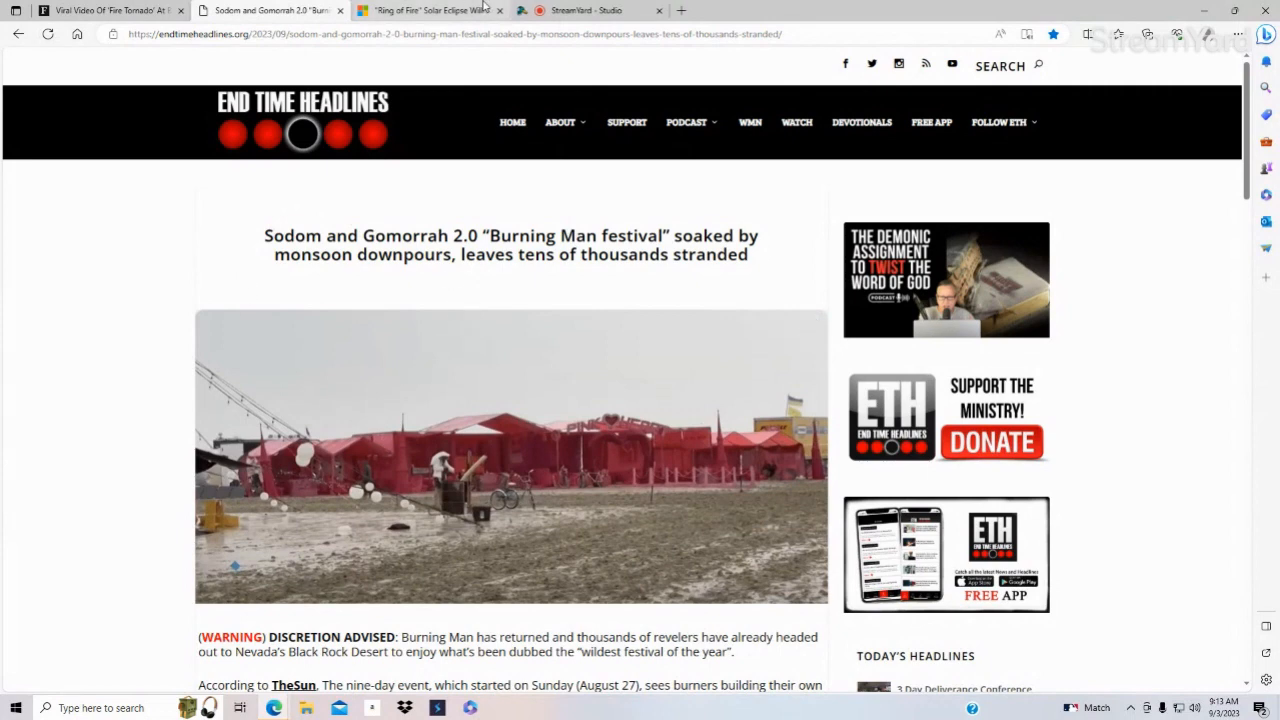
mouse_move(440, 10)
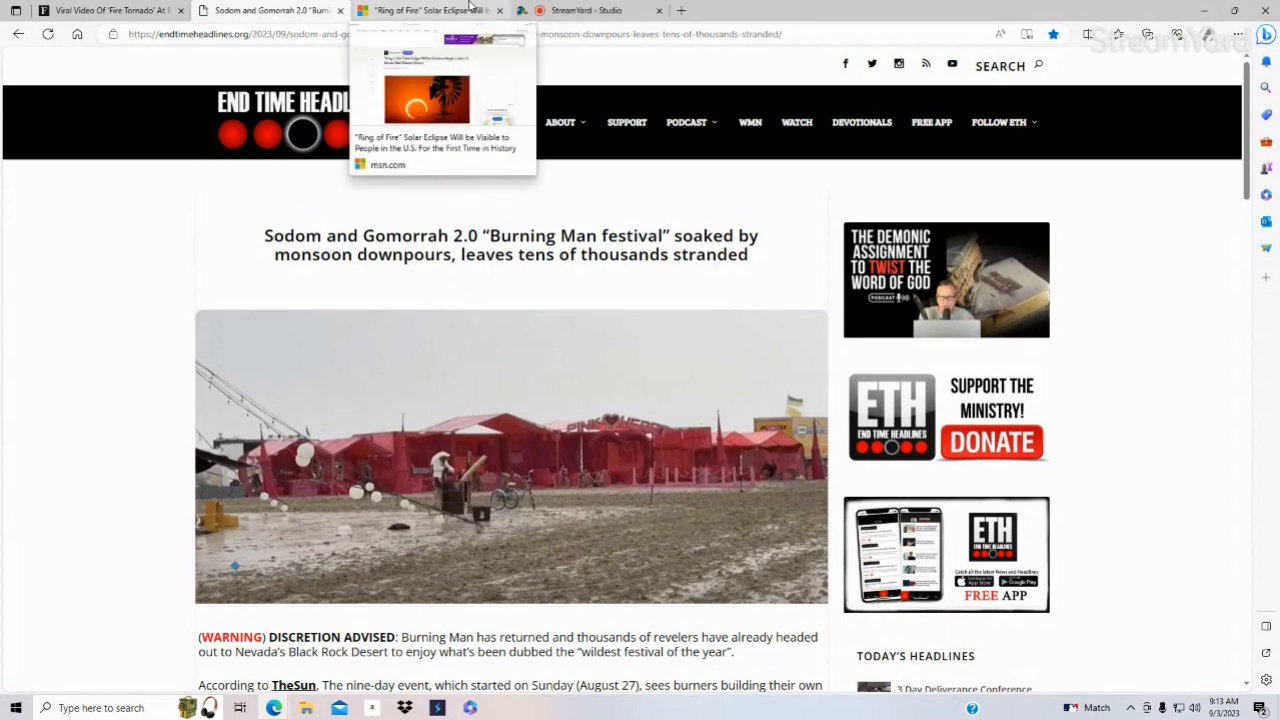
Step: Open the Microsoft Start 'Ring of Fire' eclipse story and scroll past the photo to the visibility paragraph
left_click(430, 11)
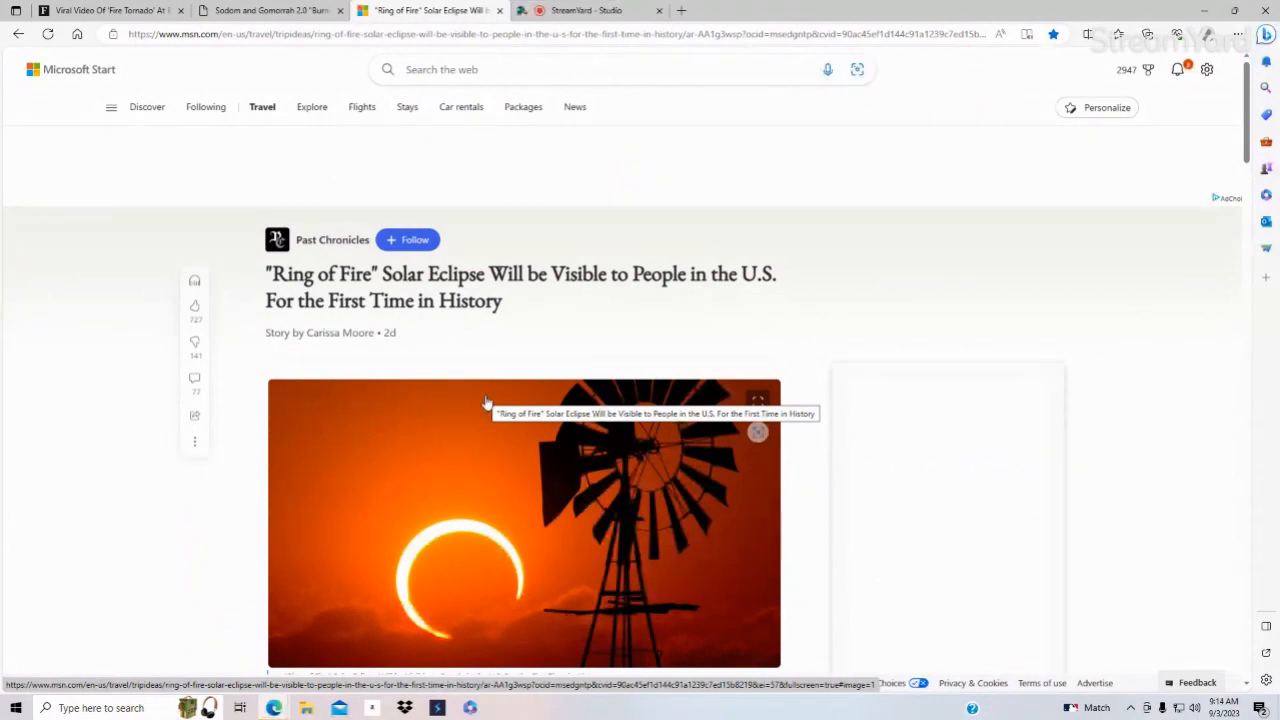
scroll("down", 3)
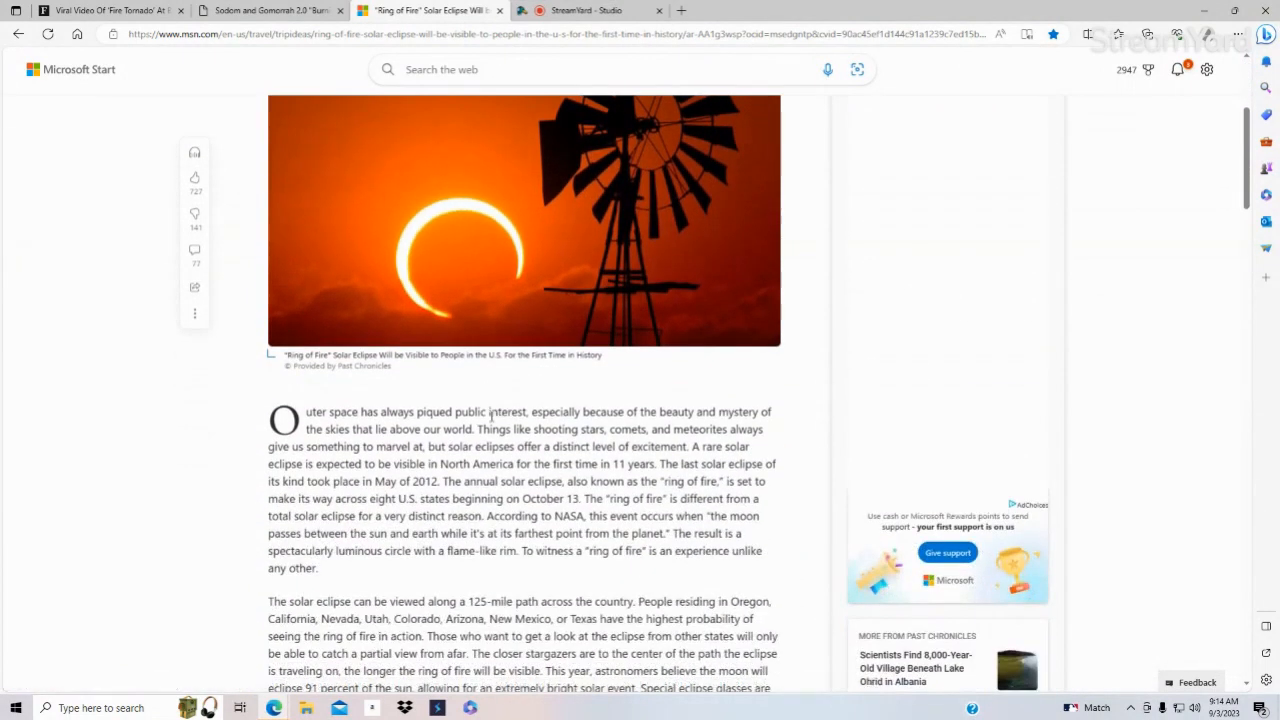
mouse_move(551, 498)
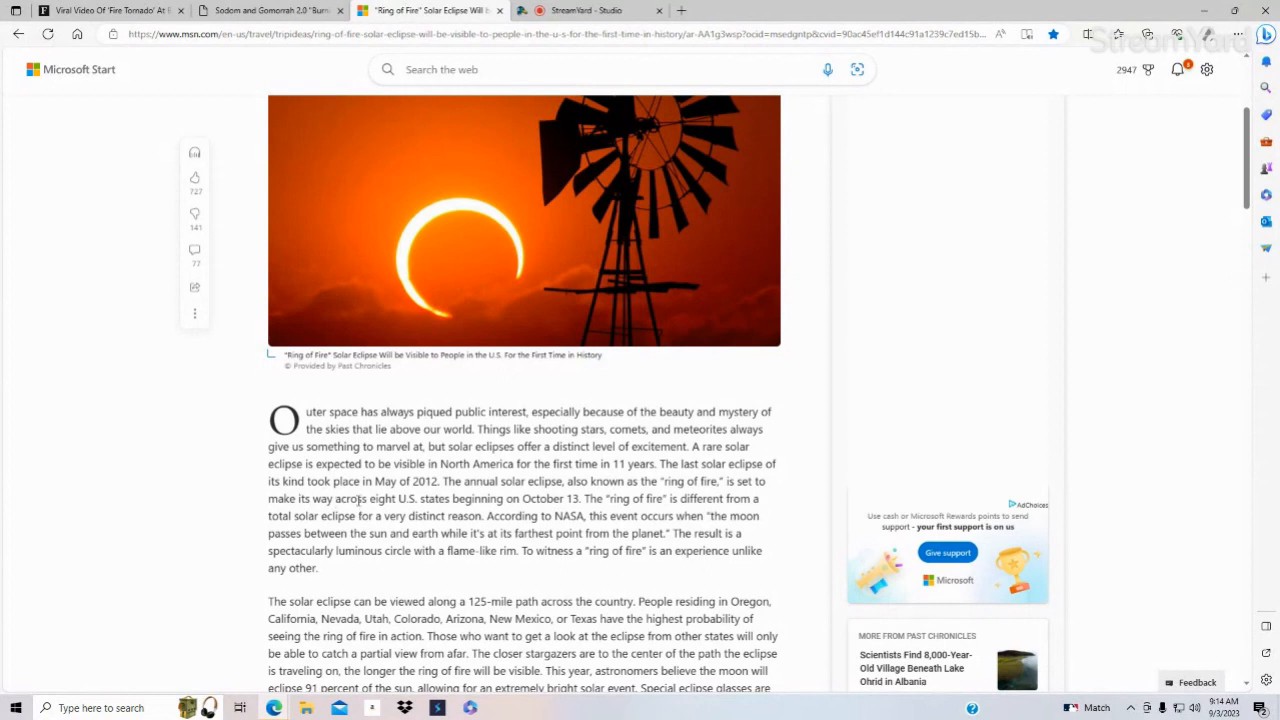
mouse_move(543, 497)
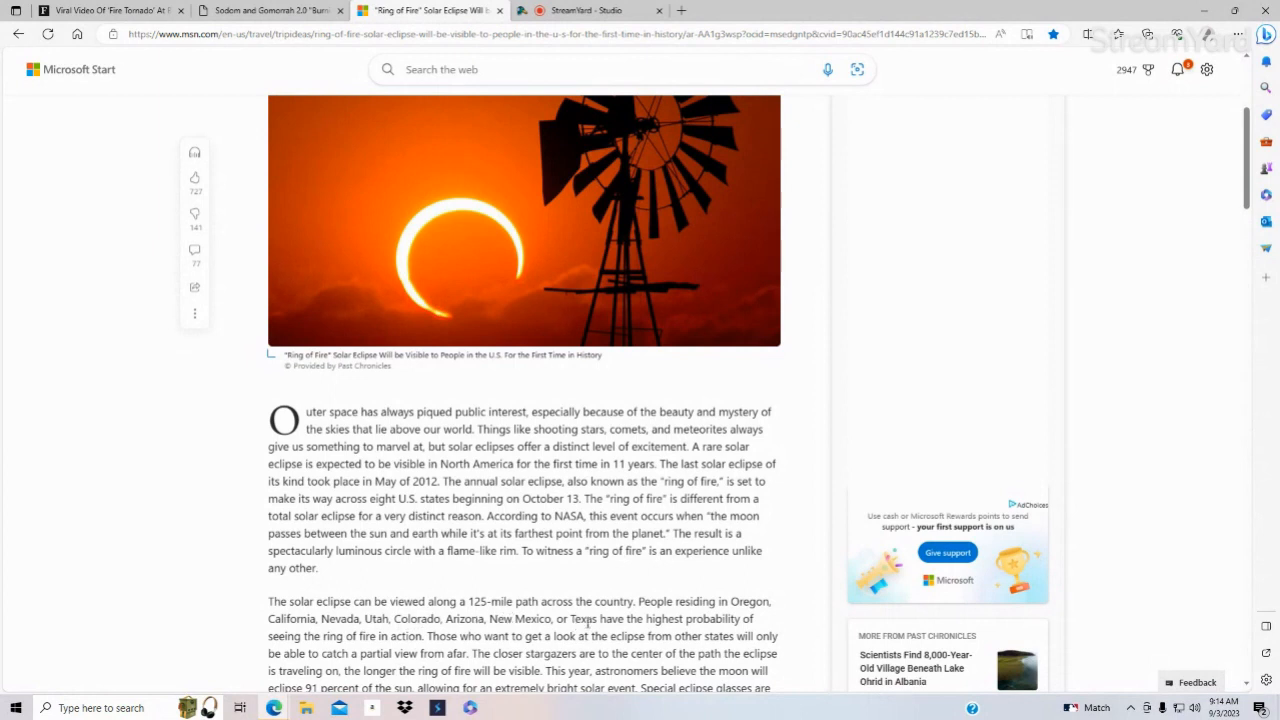
scroll("down", 3)
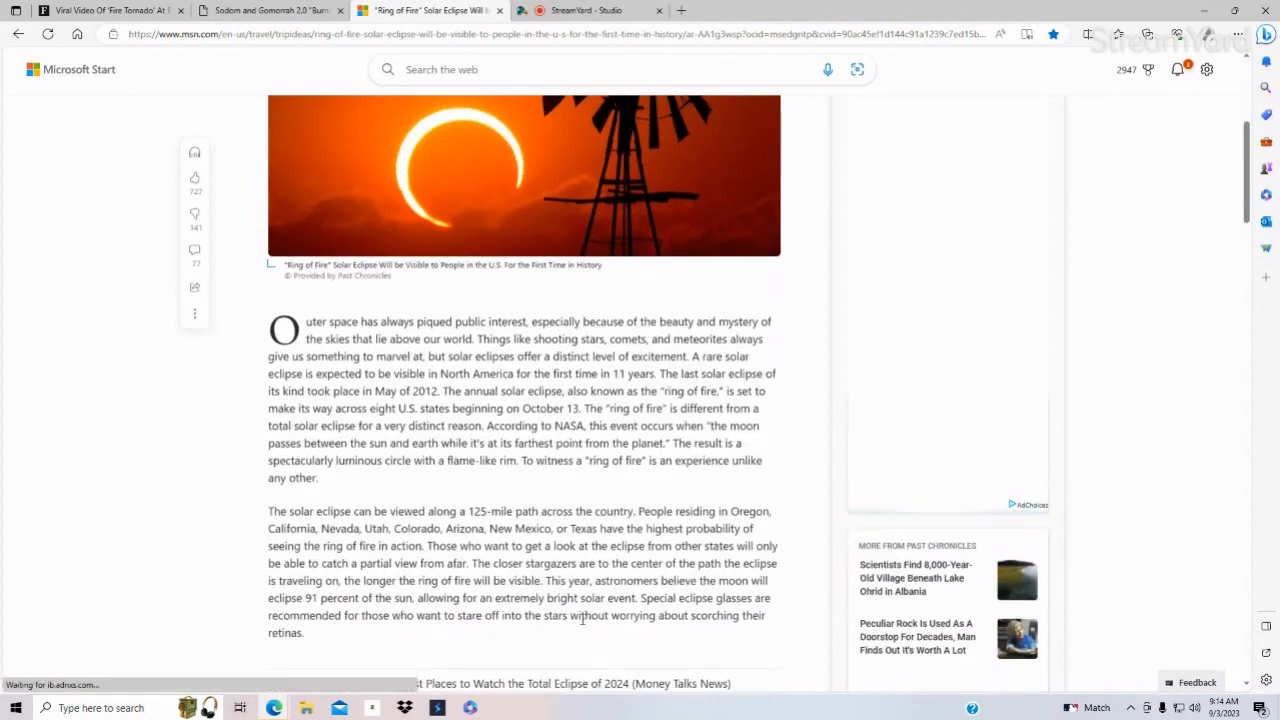